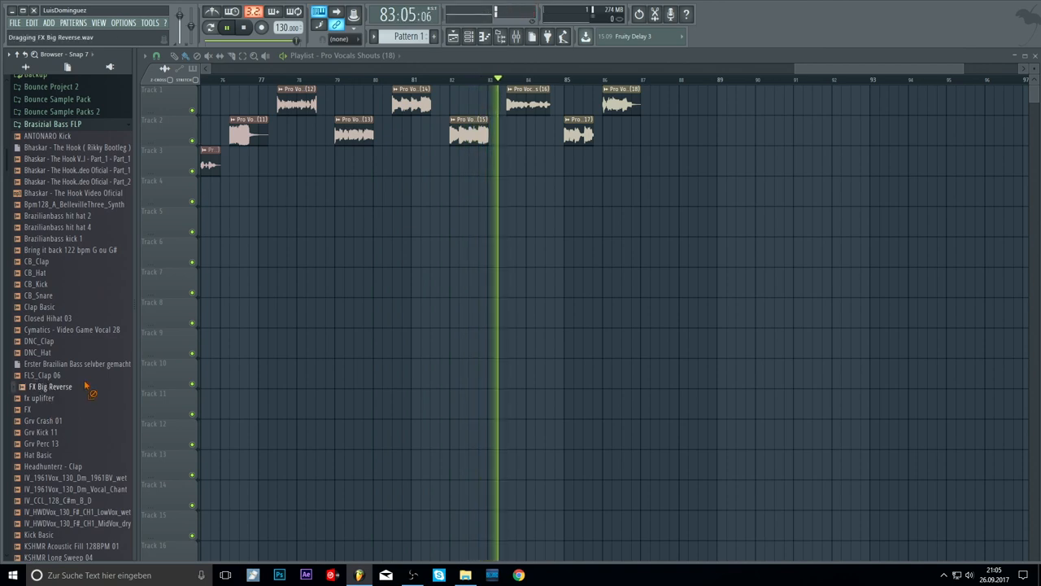
- Drop the FX Big Reverse sample onto Track 3 right after the last Pro Vocal clip
{"action": "left_click_drag", "start_coordinate": [50, 386], "coordinate": [665, 162]}
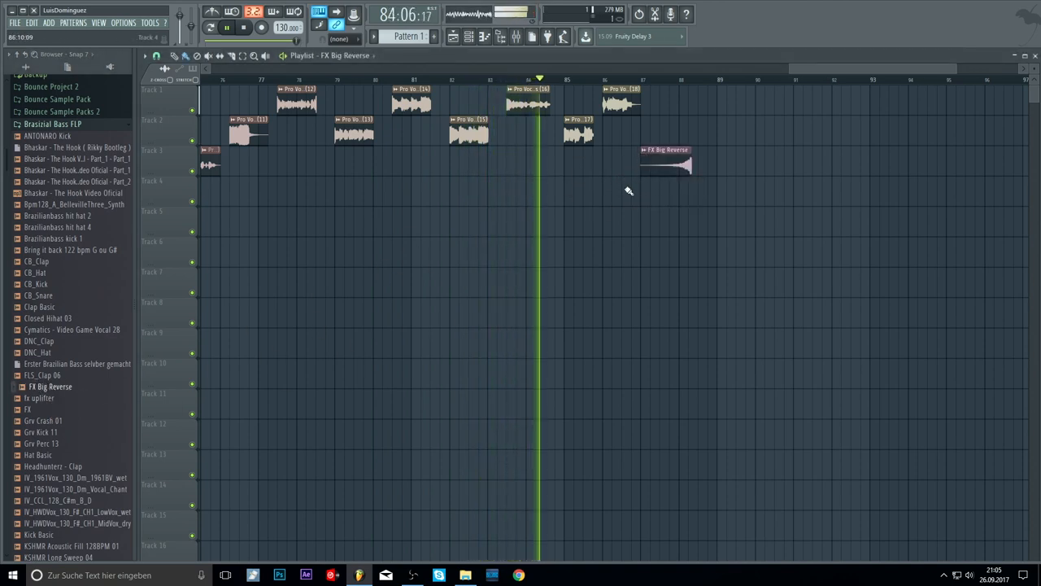